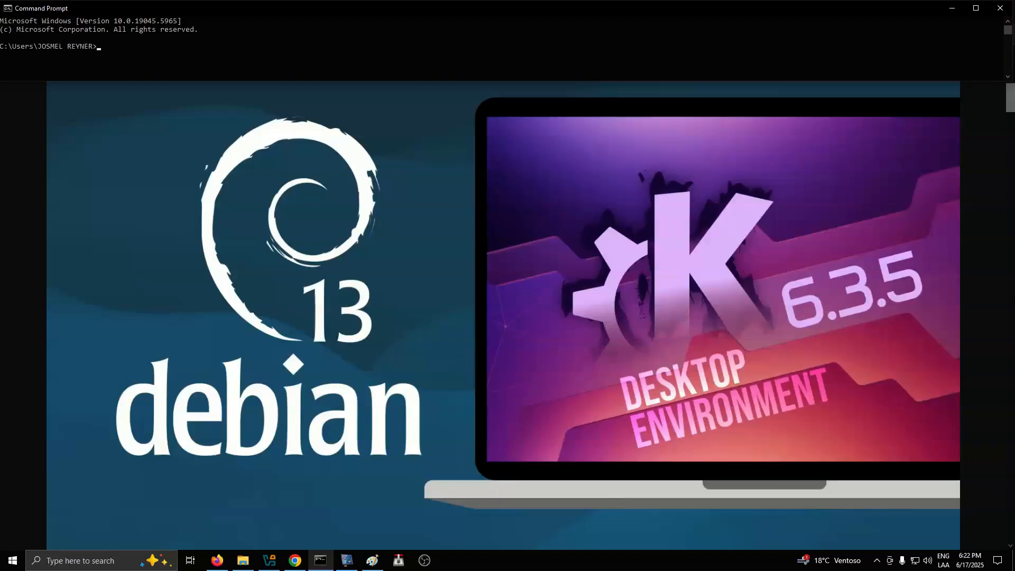
mouse_move(542, 478)
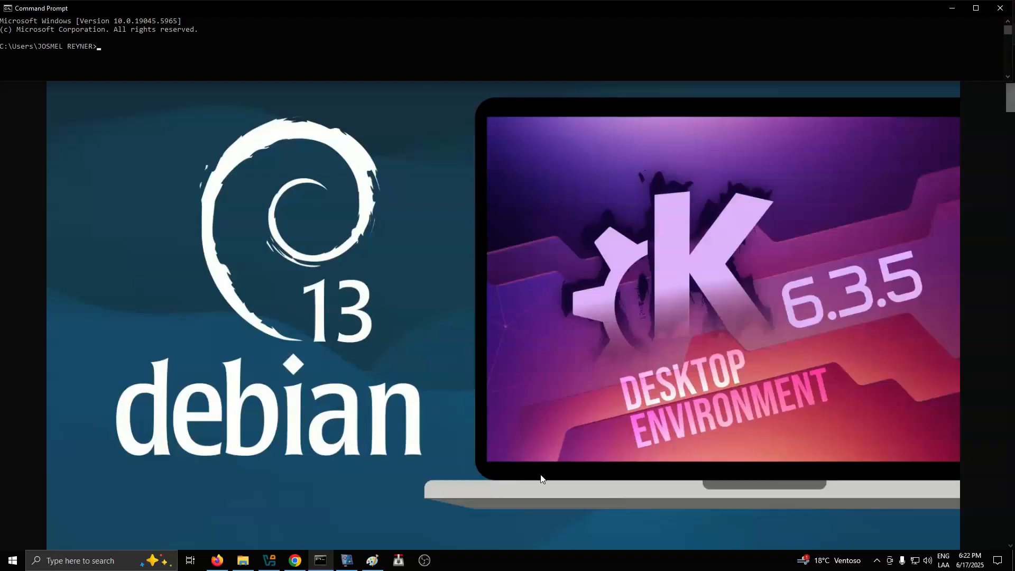
mouse_move(340, 541)
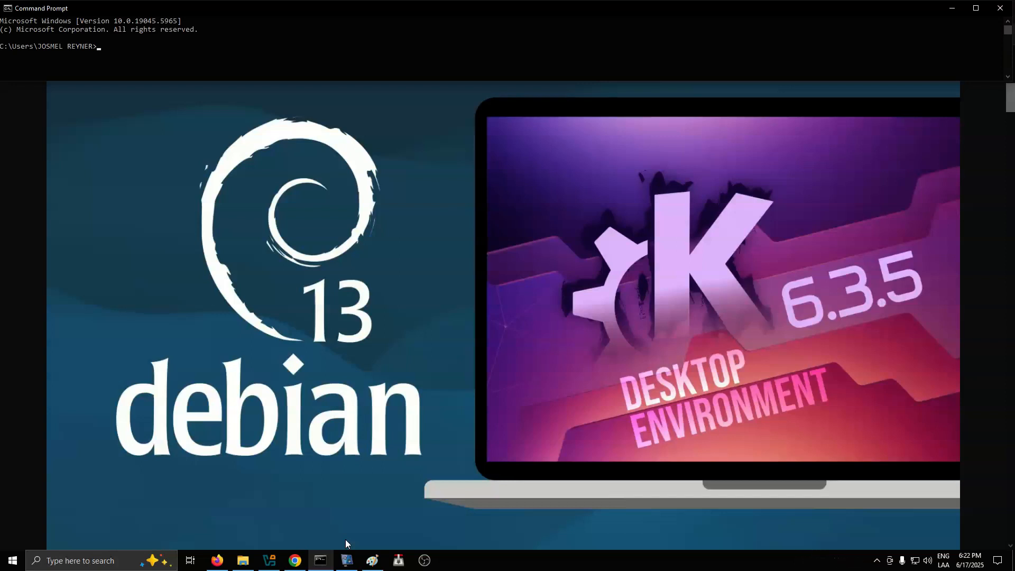
Restore the vokoscreenNG window from the taskbar while its recording keeps running
click(346, 560)
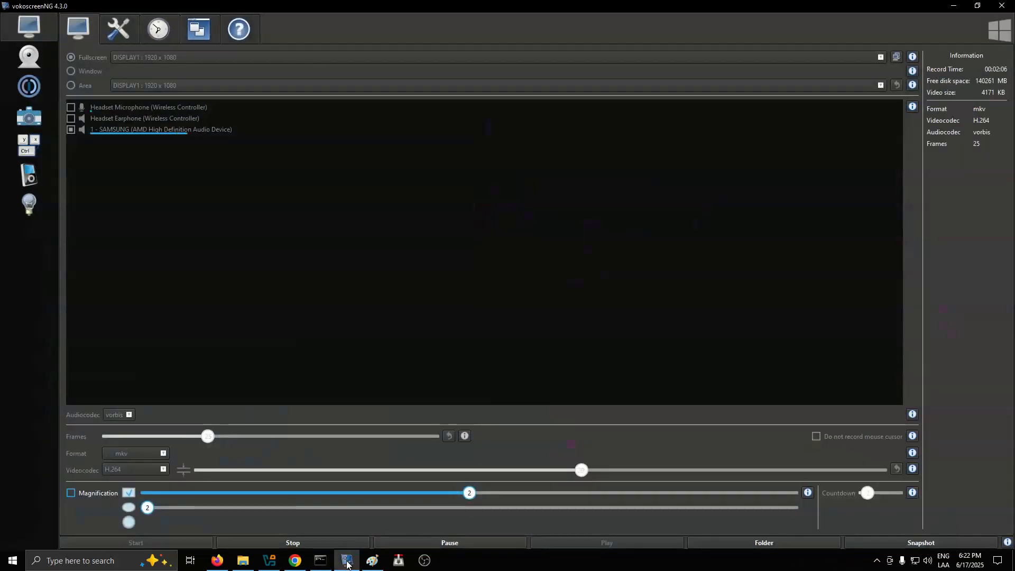